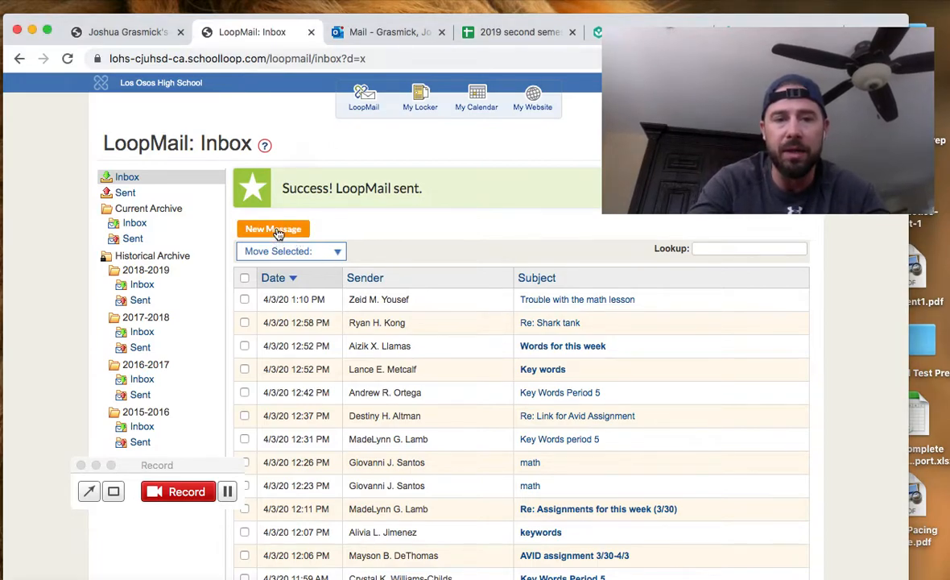
# Step: Start a new message to the teacher (typed 'gras') with subject 'Attendance (4-7-20)'
pyautogui.click(274, 228)
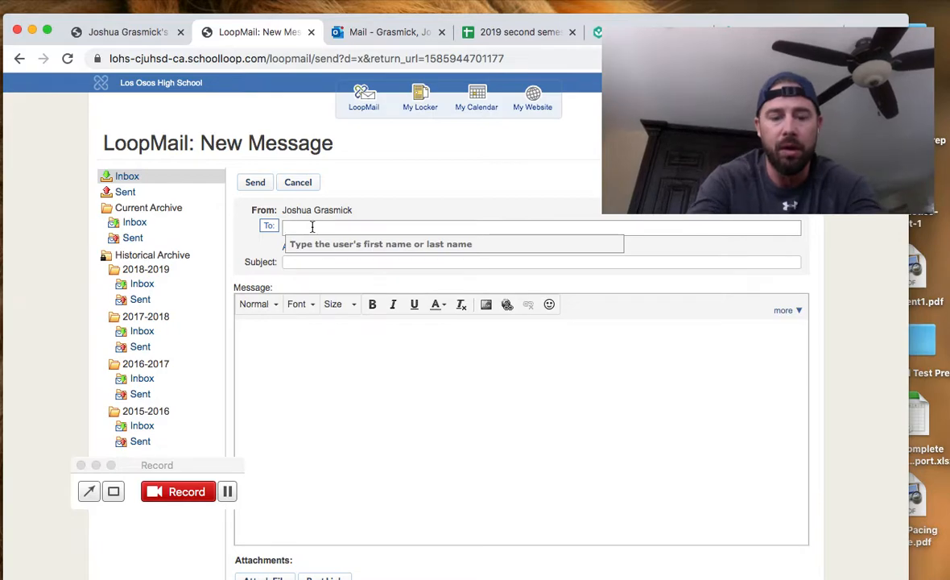
pyautogui.write('gras')
pyautogui.click(541, 261)
pyautogui.write('Attendance (')
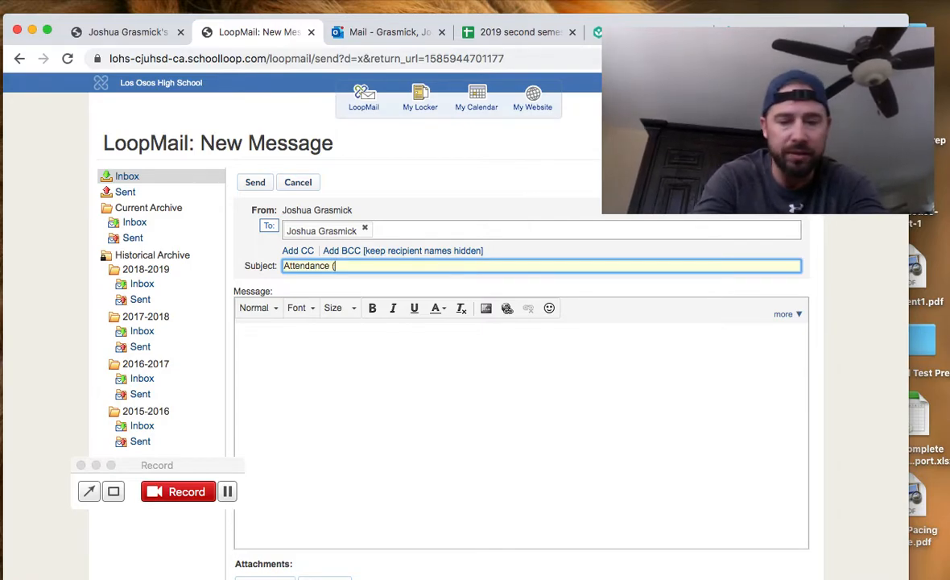
pyautogui.write('4-')
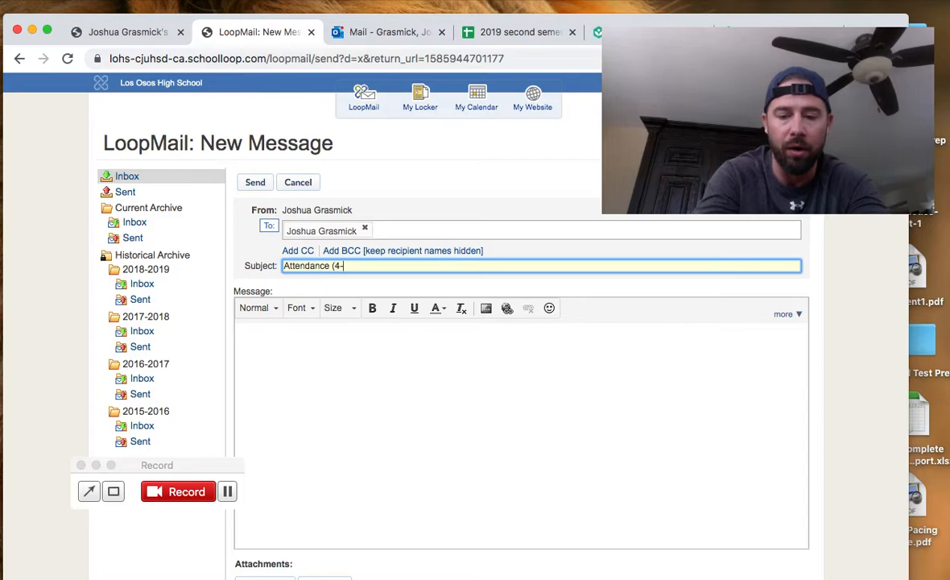
pyautogui.write('7-20)')
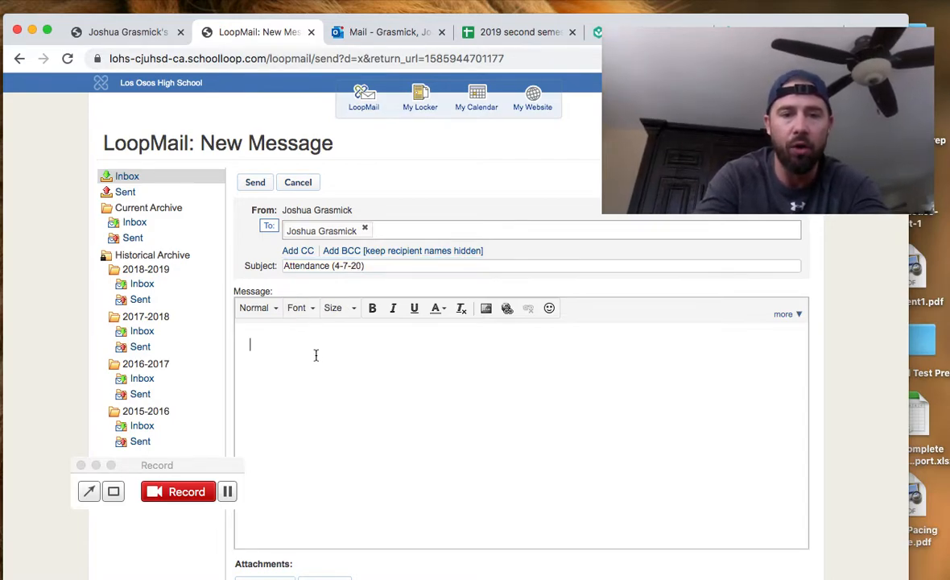
# Step: Write 'Keyword - Beach' in the message body, correcting the mistyped 'is Be'
pyautogui.write('Keyword')
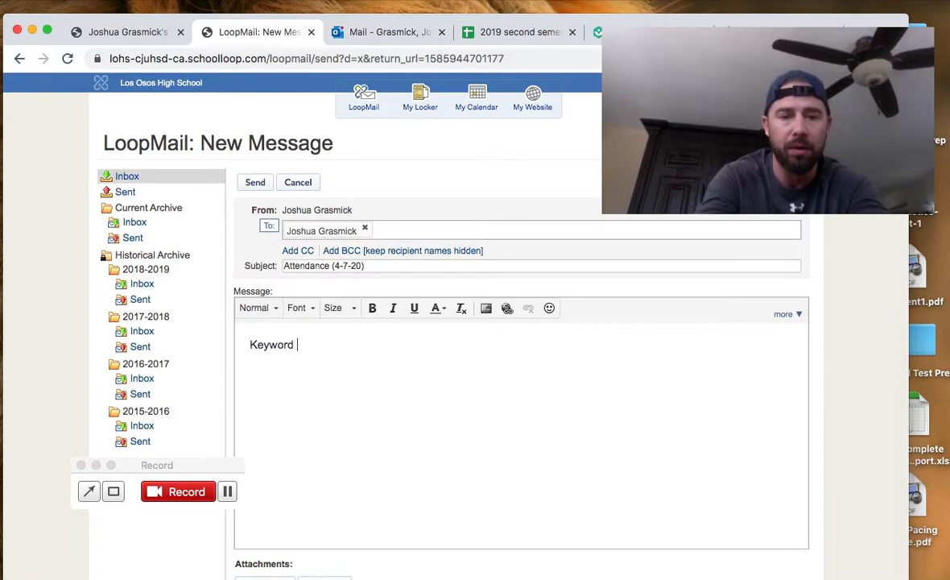
pyautogui.write('is Be')
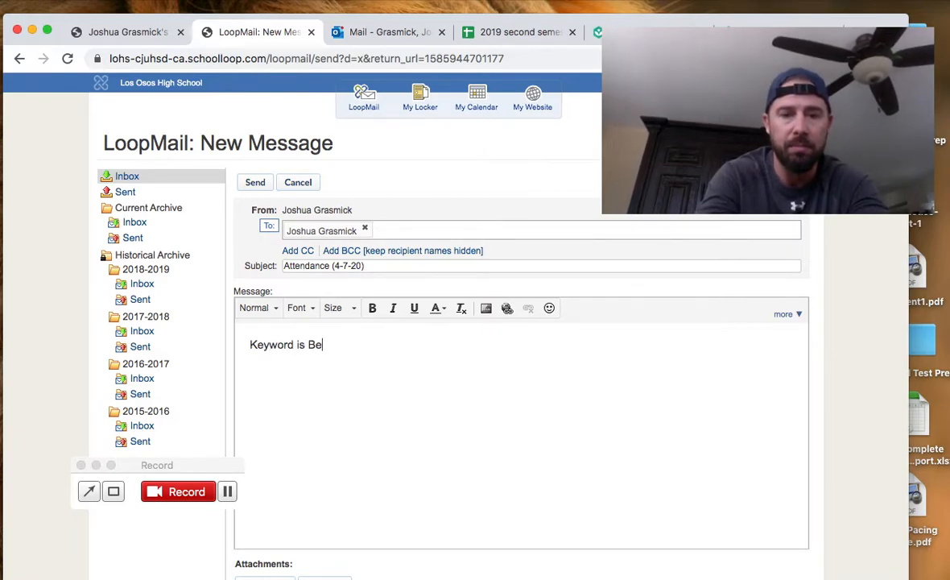
pyautogui.press('Backspace')
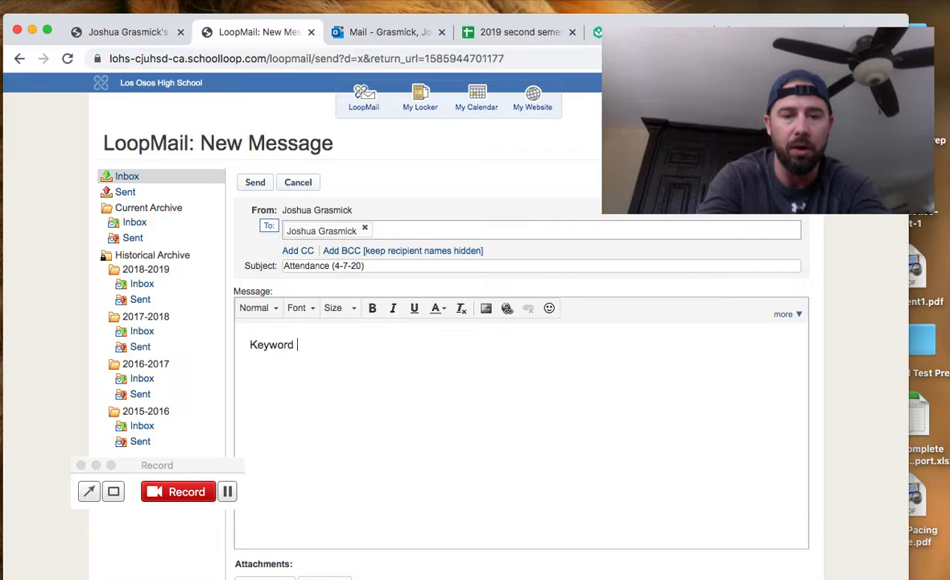
pyautogui.write('- Beach')
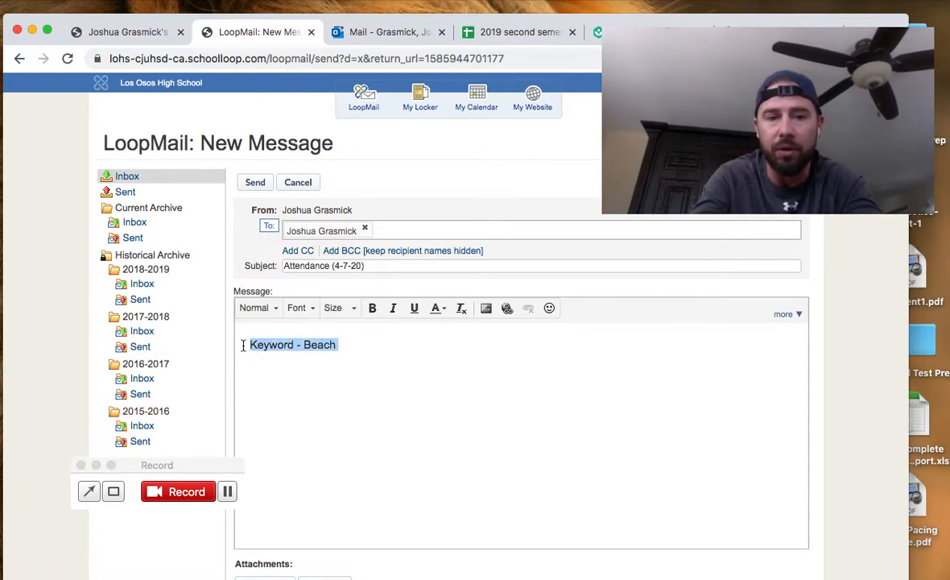
# Step: Replace the body with three lines: 'Video 1 - Beach', 'Video 2 - Sun', 'Video - Tan'
pyautogui.write('Video 1')
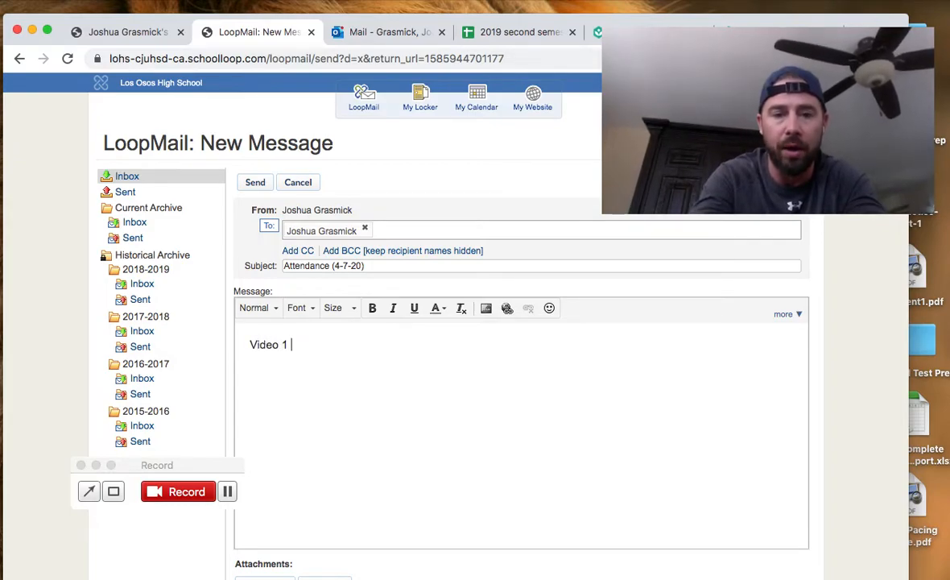
pyautogui.write('- Beach')
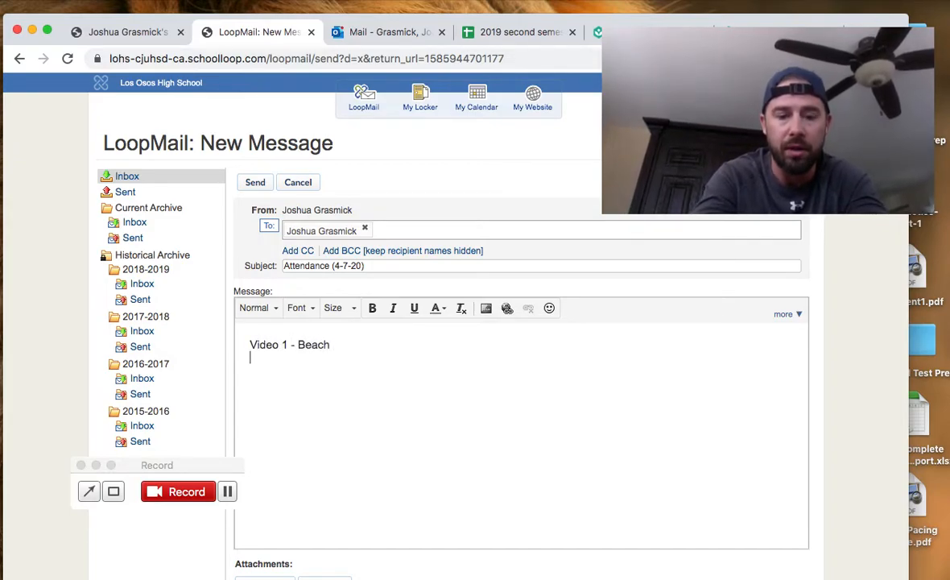
pyautogui.write('Video 2')
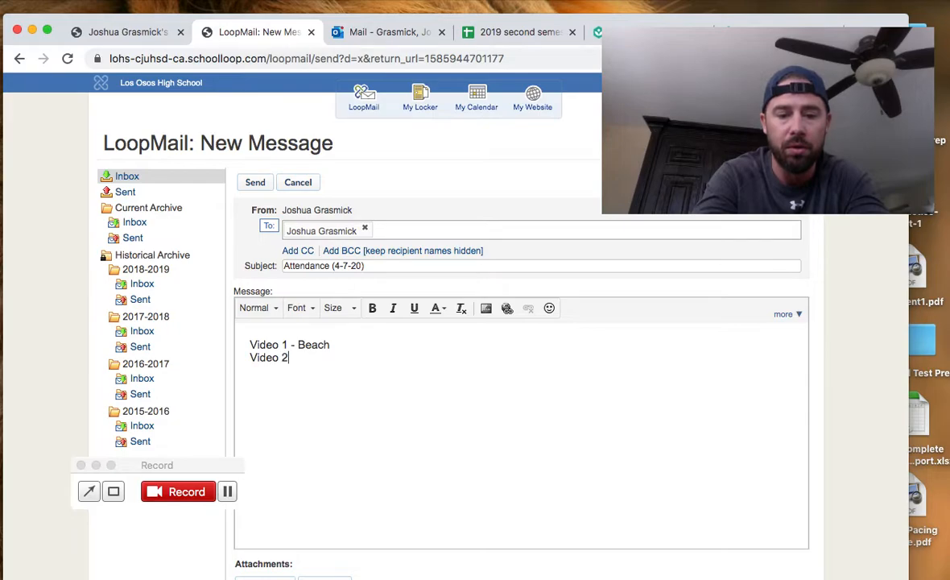
pyautogui.write('- Sun')
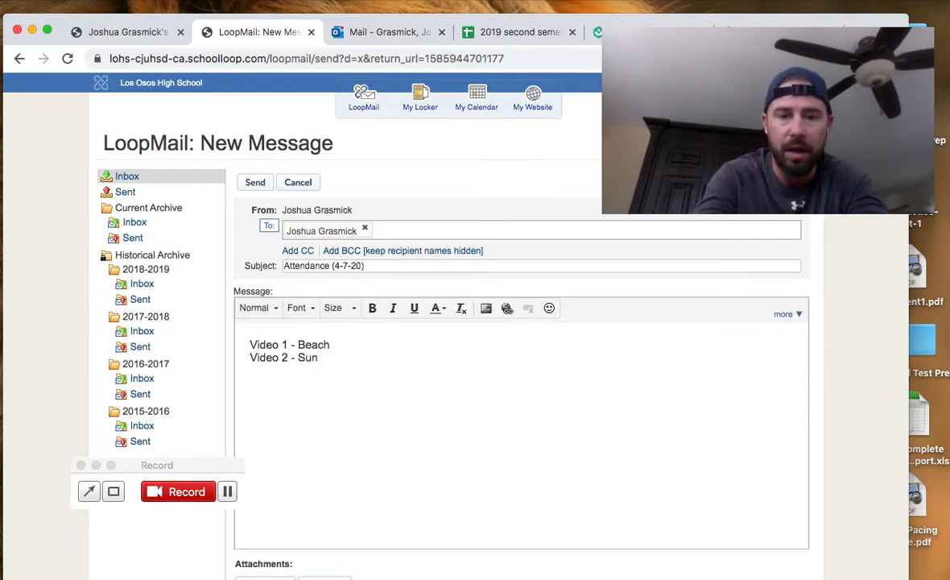
pyautogui.write('Video')
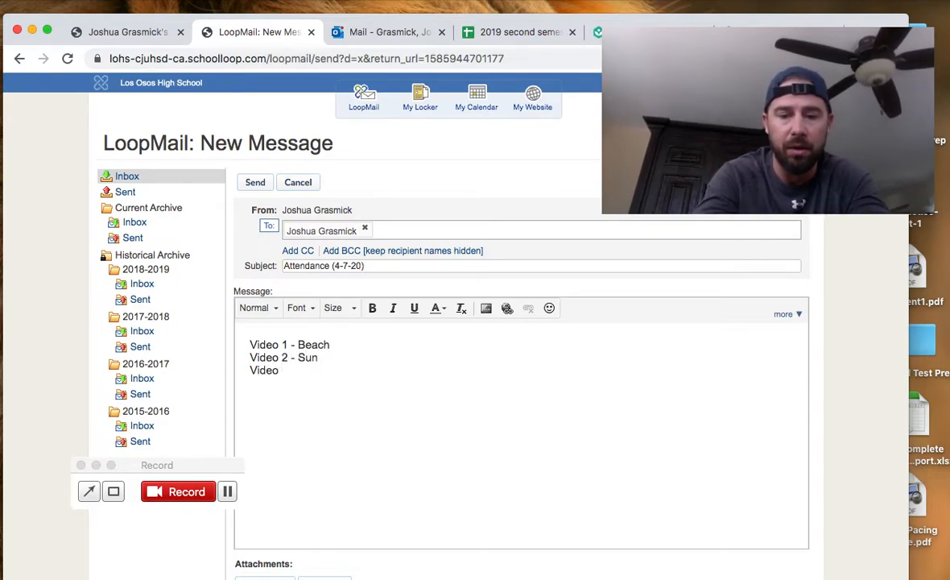
pyautogui.write('- Tan')
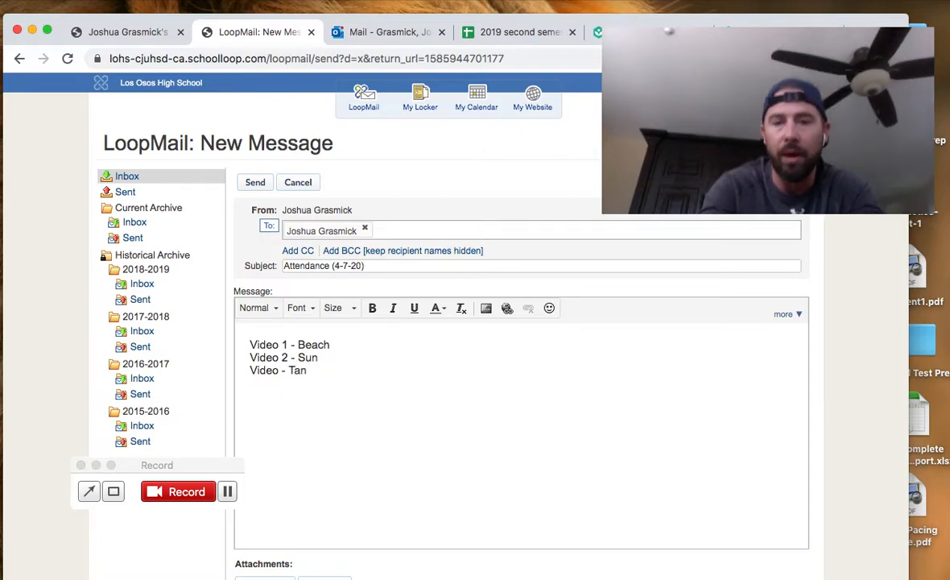